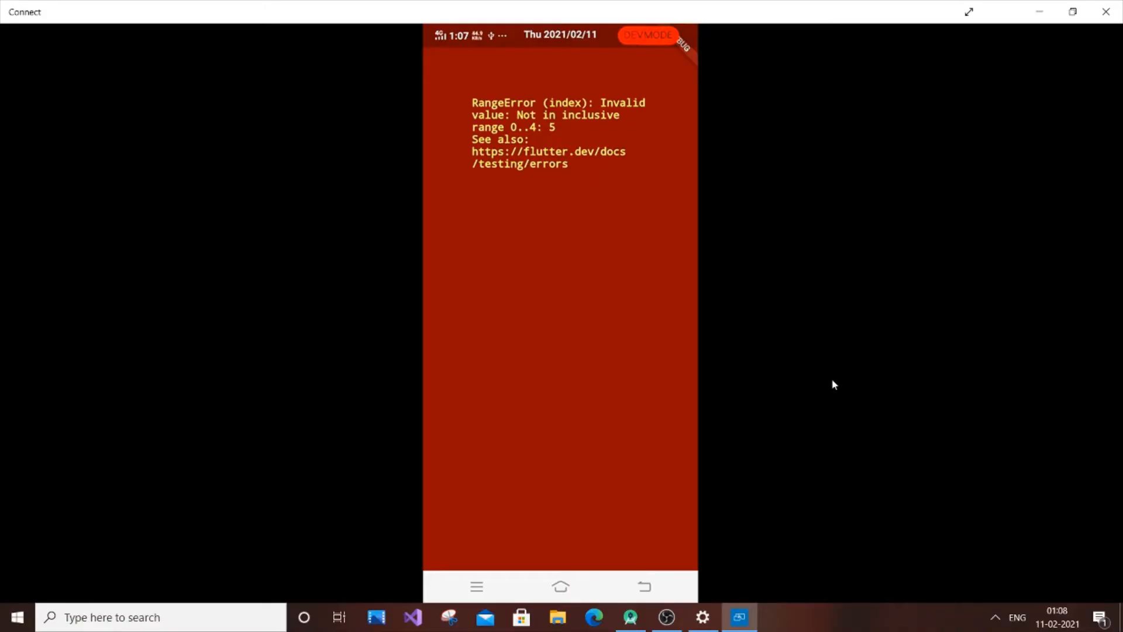
mouse_move(1062, 36)
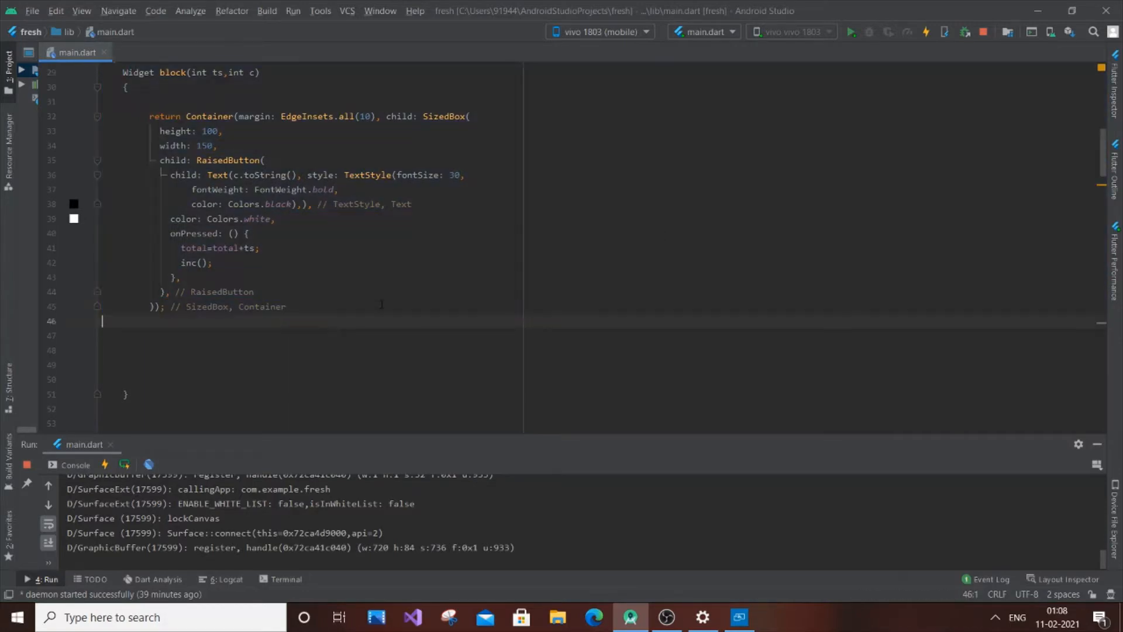
scroll(down, 3)
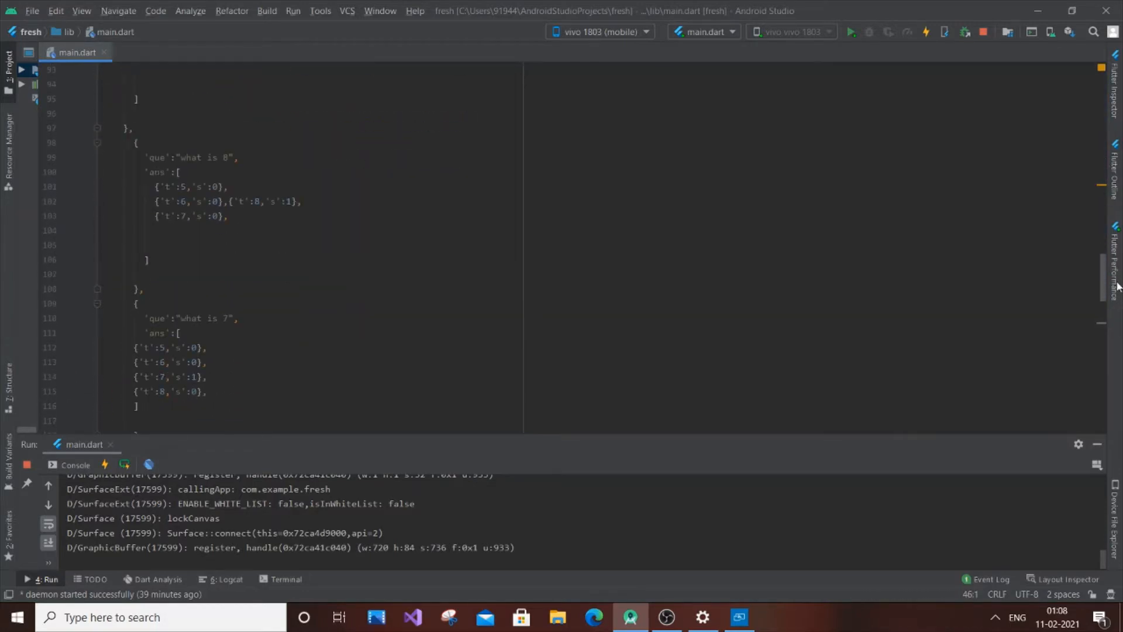
scroll(down, 3)
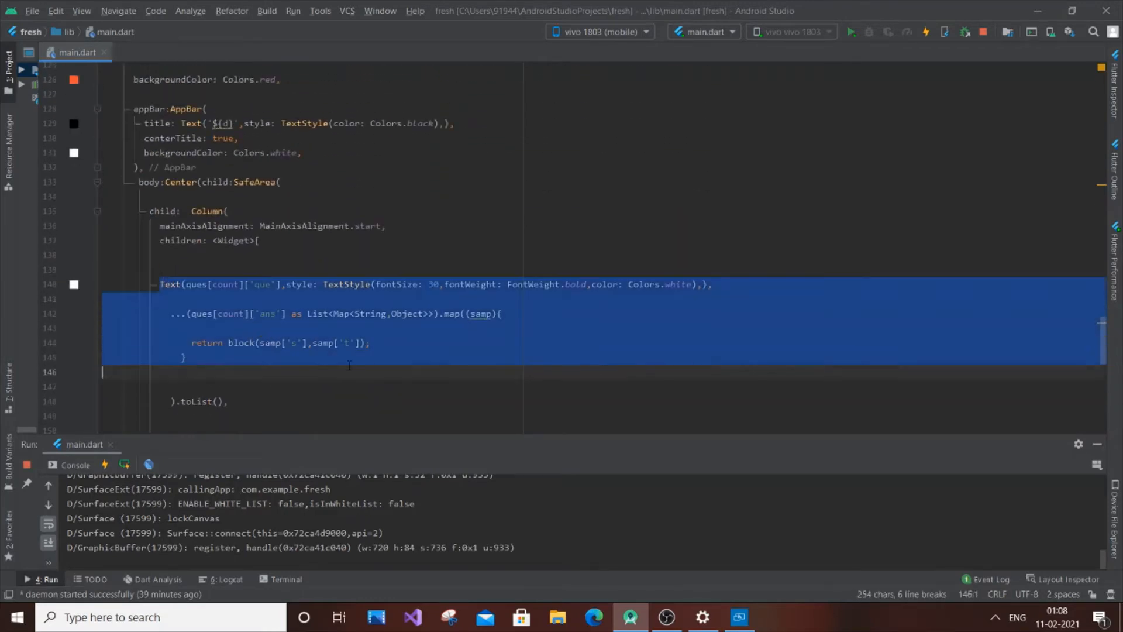
click(401, 358)
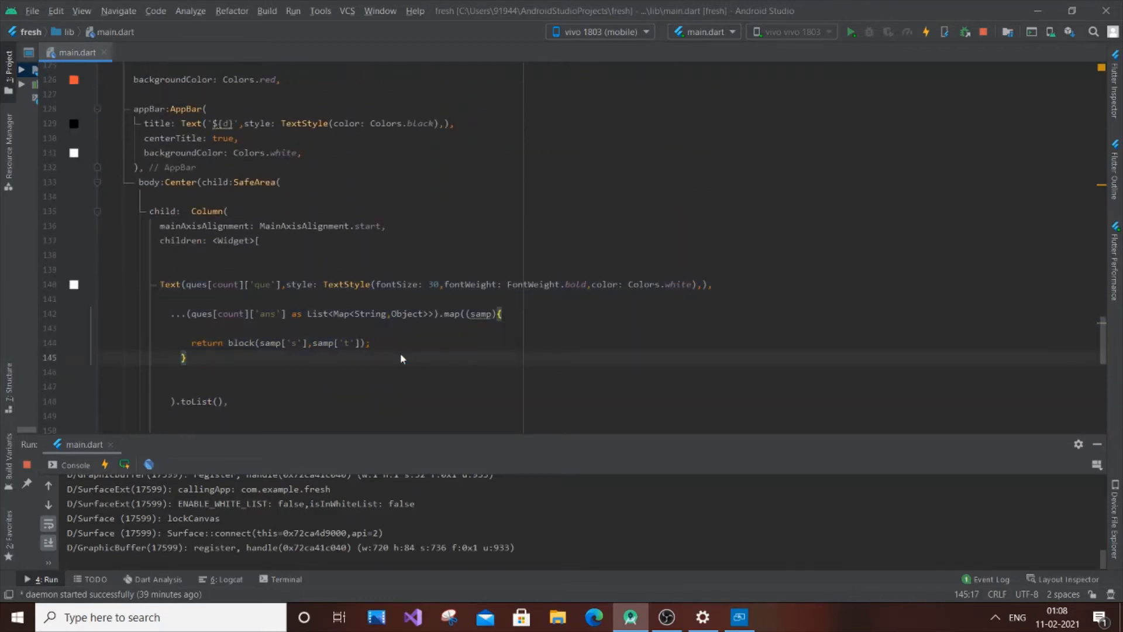
mouse_move(1051, 308)
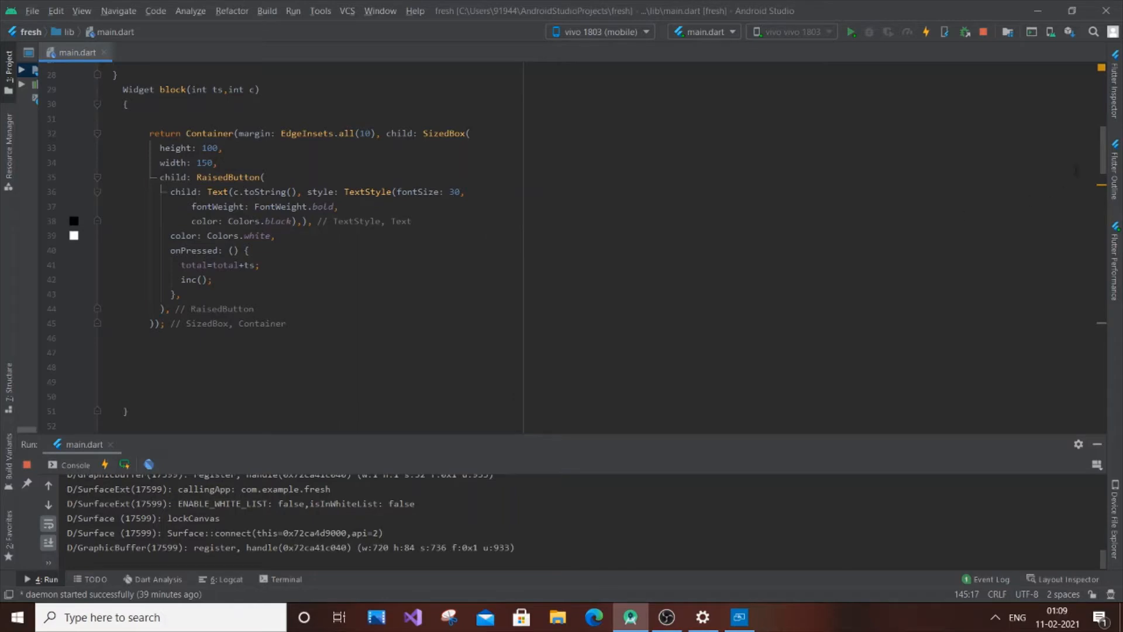
scroll(down, 3)
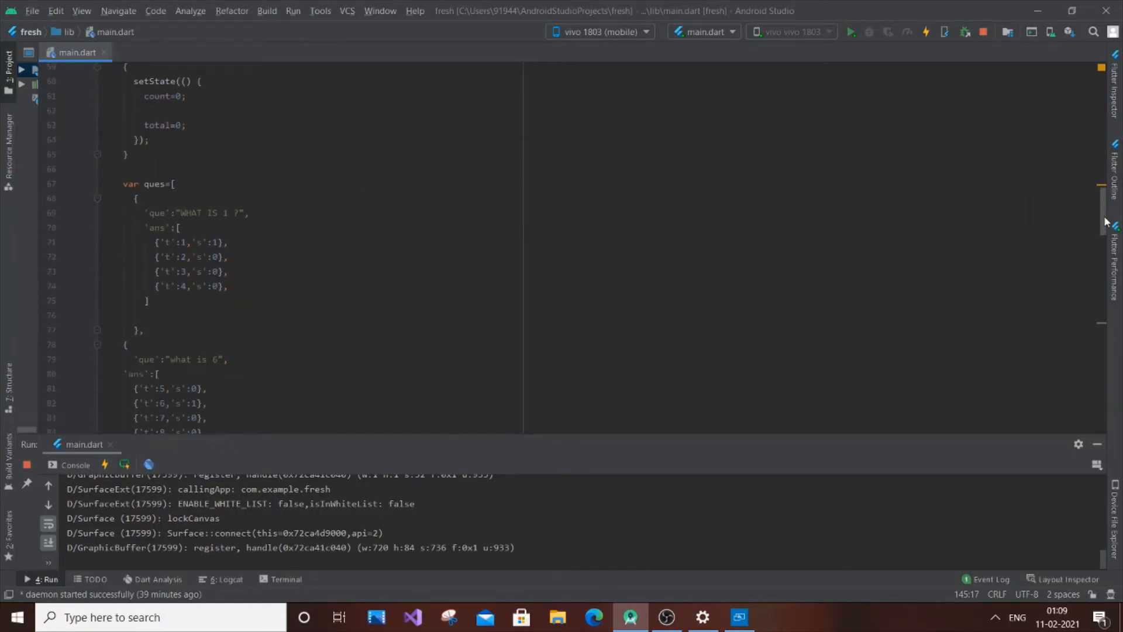
drag(159, 242, 227, 272)
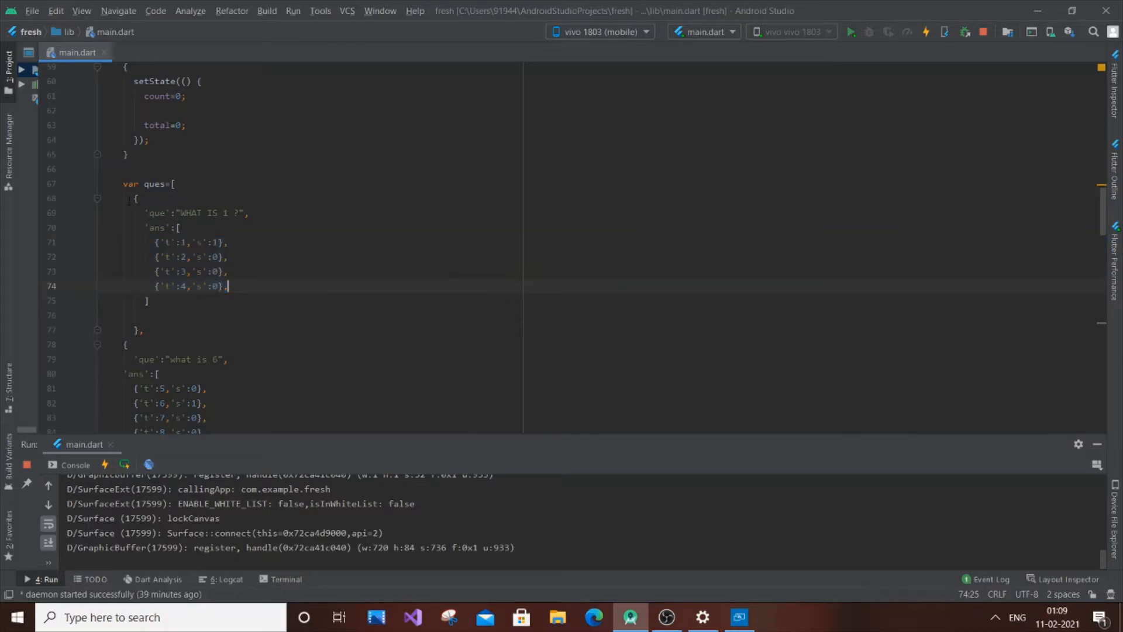
drag(145, 213, 213, 271)
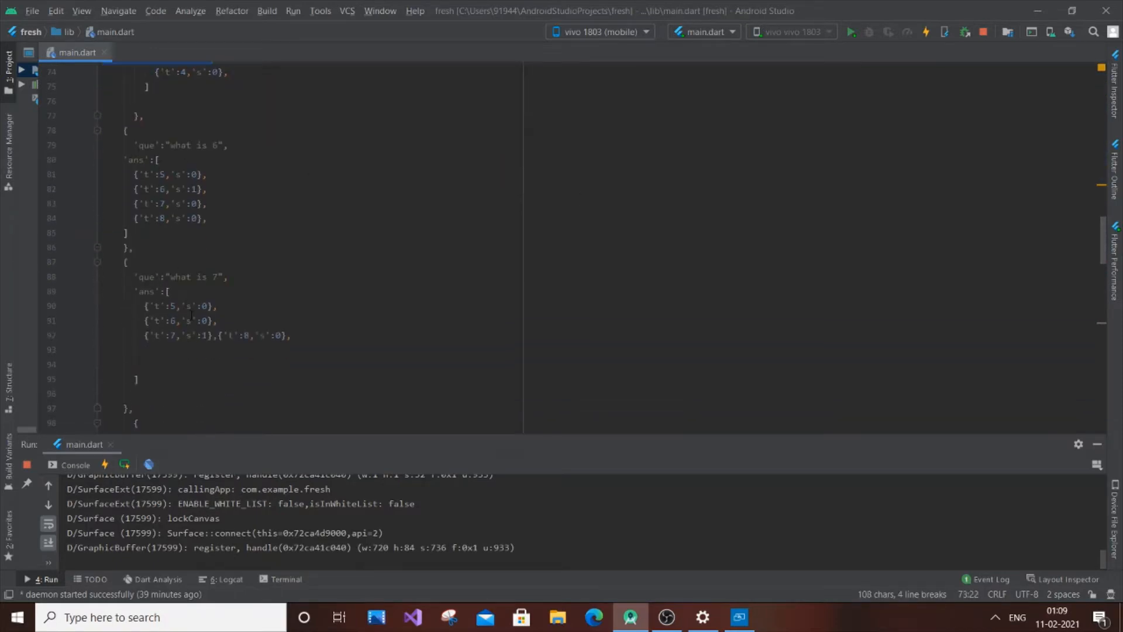
scroll(down, 3)
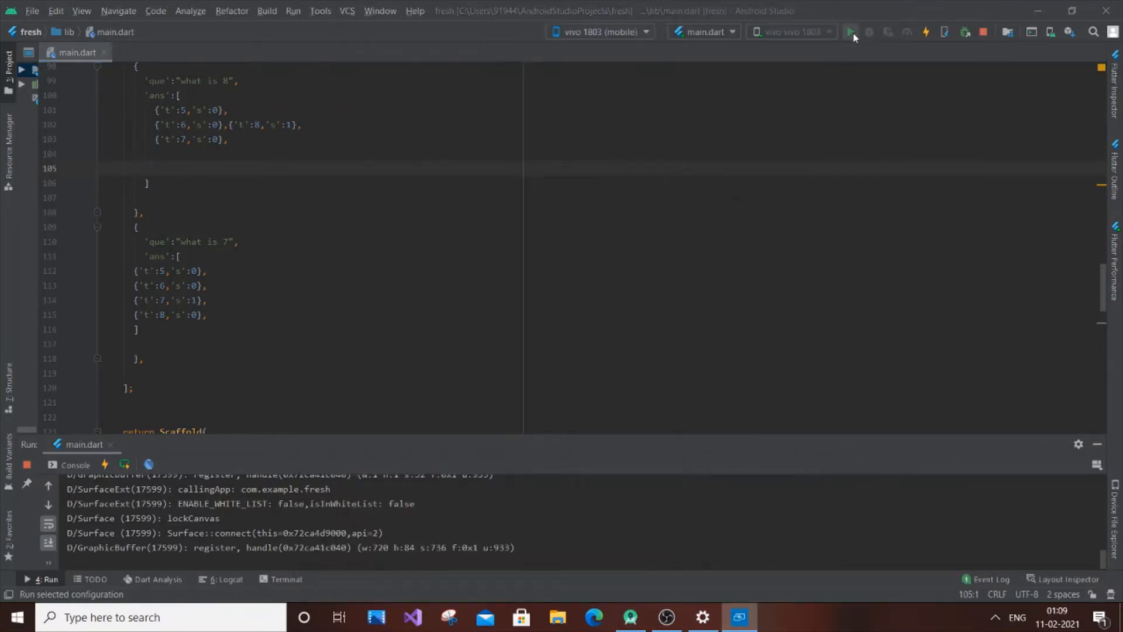
Hot restart the quiz app and advance it to 'what is 7' in maximized Connect
click(851, 31)
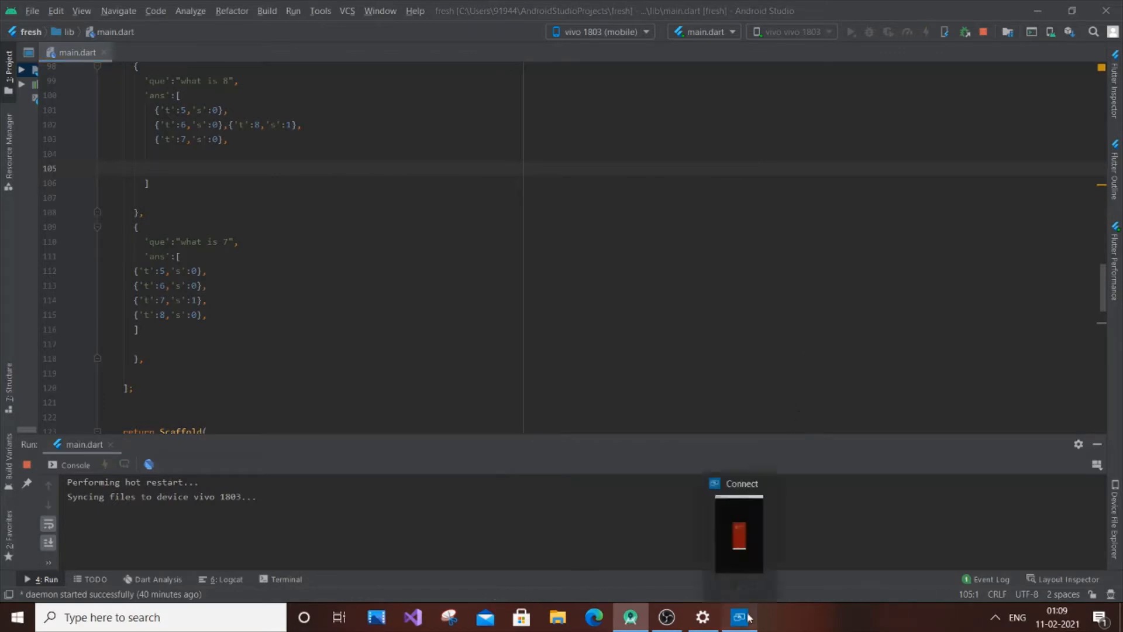
click(739, 616)
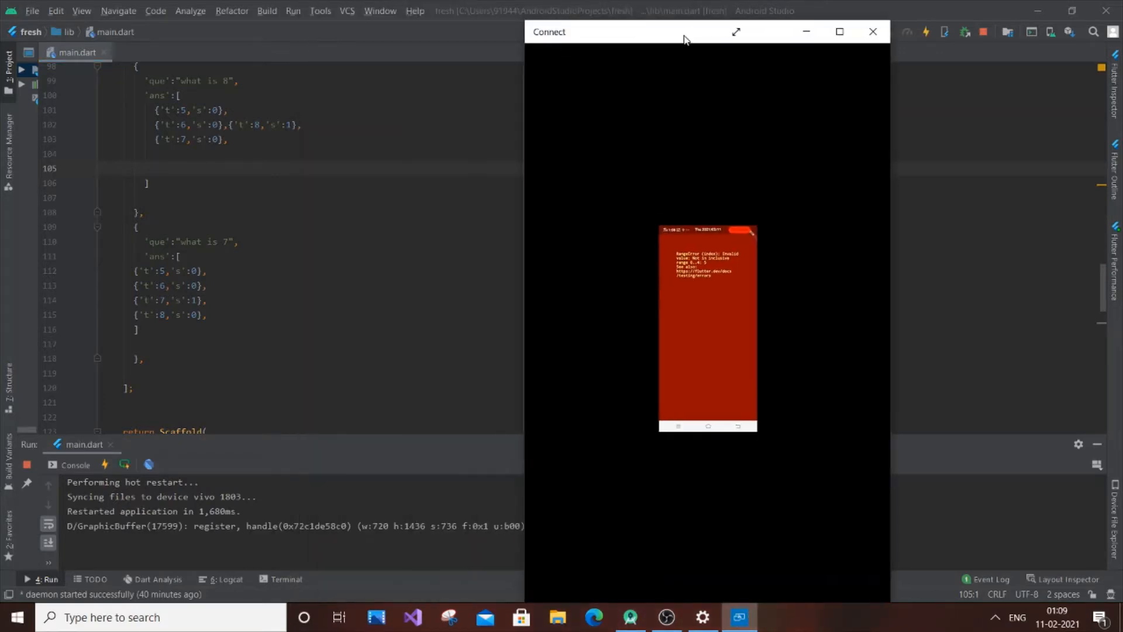
mouse_move(695, 161)
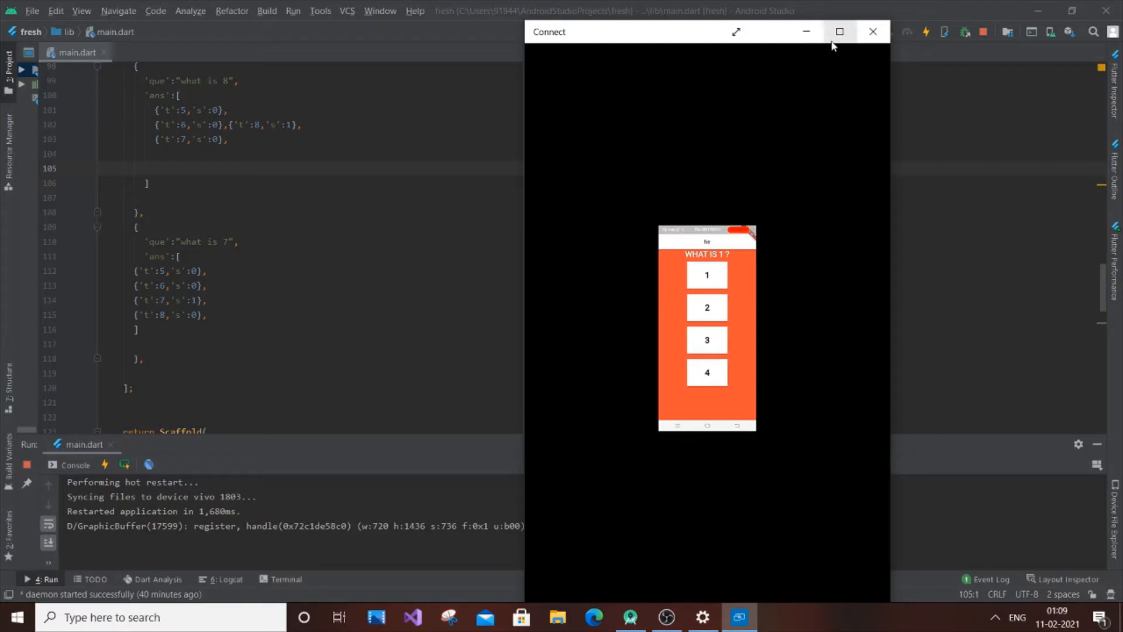
click(839, 31)
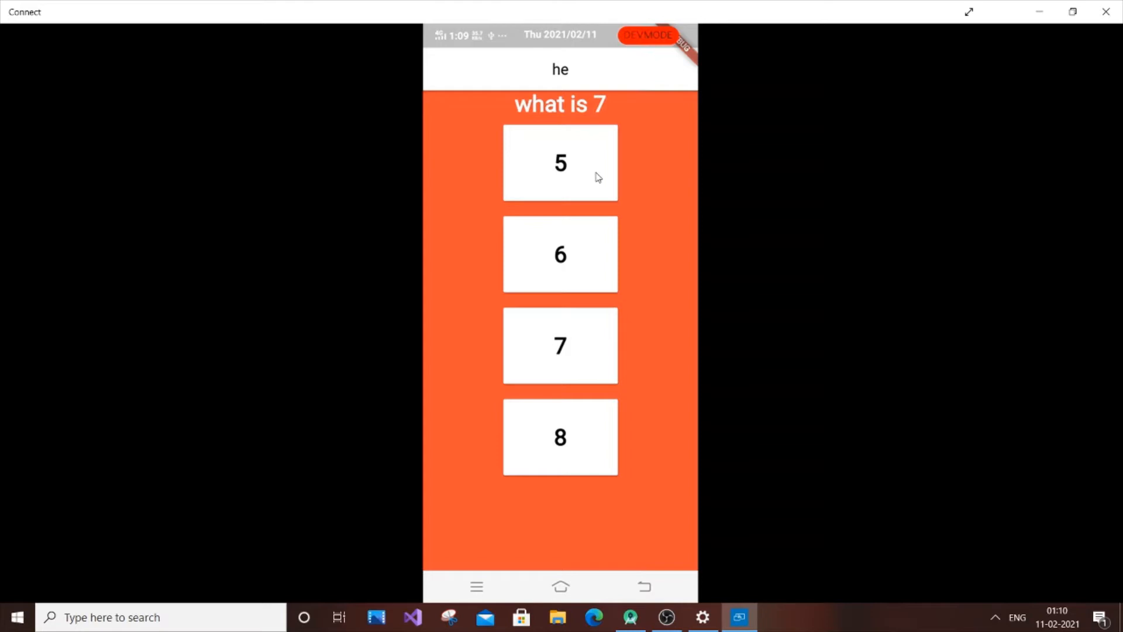
Answer 5 on the last question, reproducing the index 5 RangeError crash
click(560, 162)
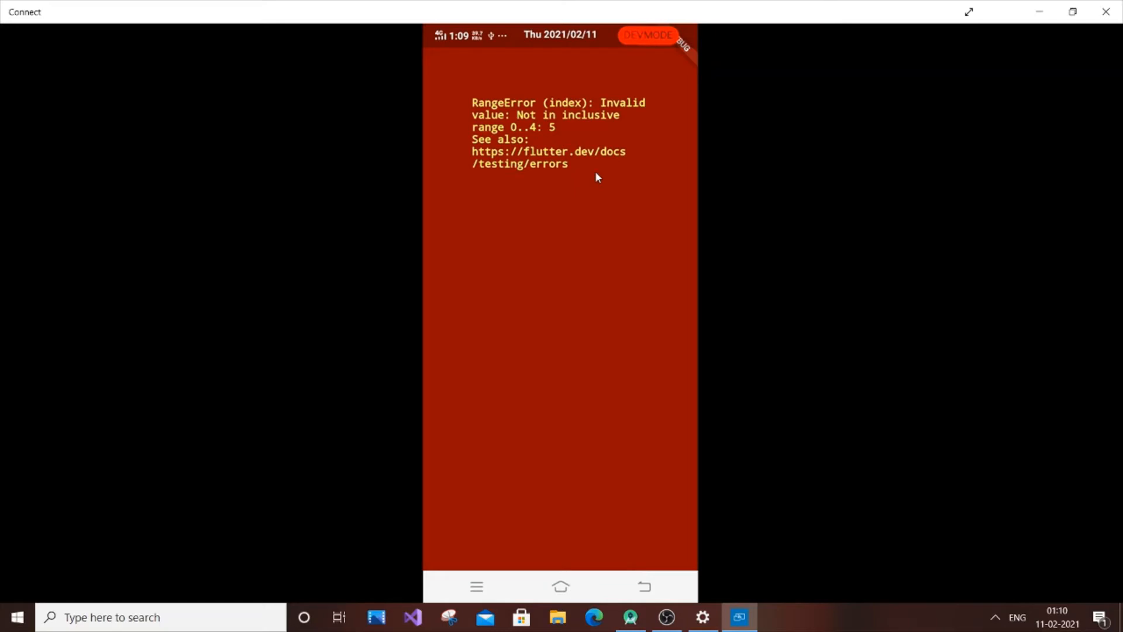
mouse_move(1072, 12)
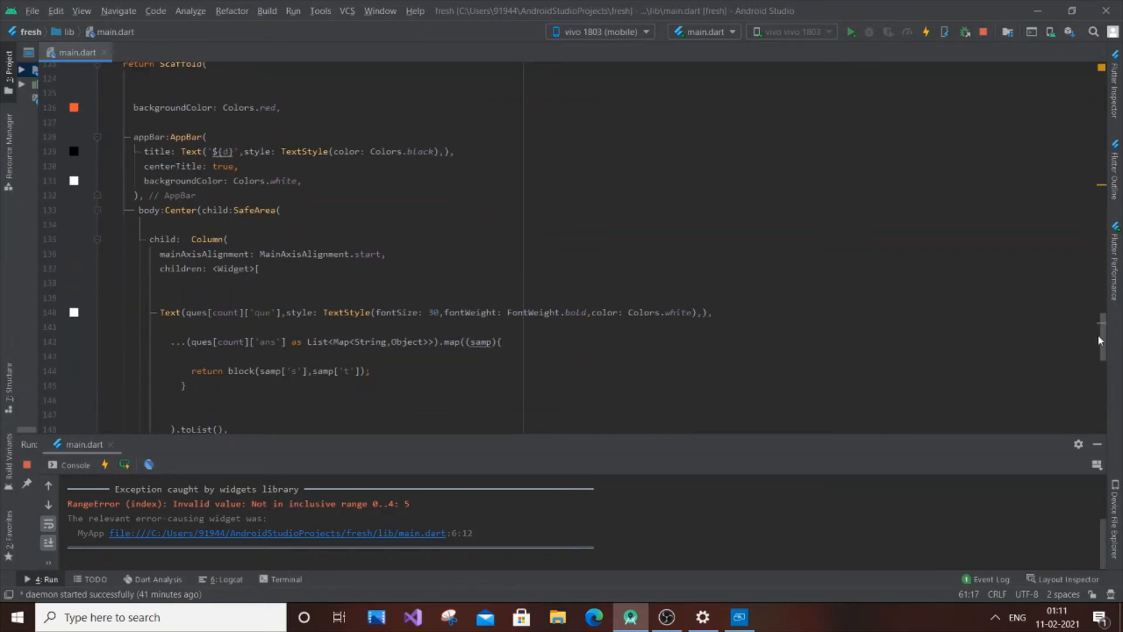
Prefix the question Column with 'count<5 ?' and review the surrounding answer-mapping code
scroll(down, 3)
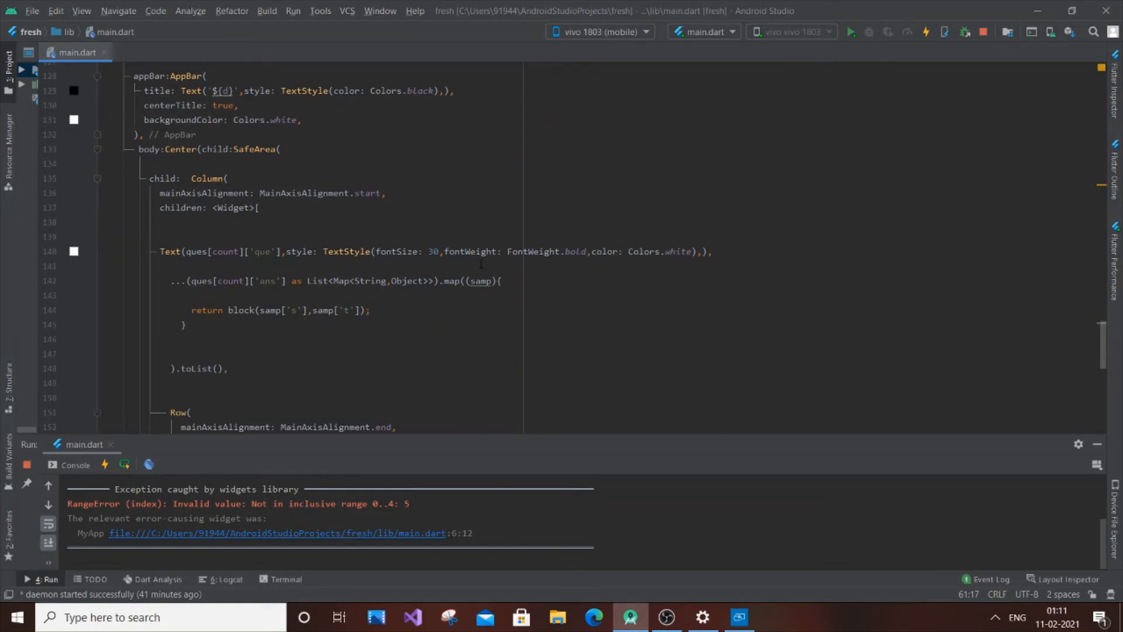
click(192, 178)
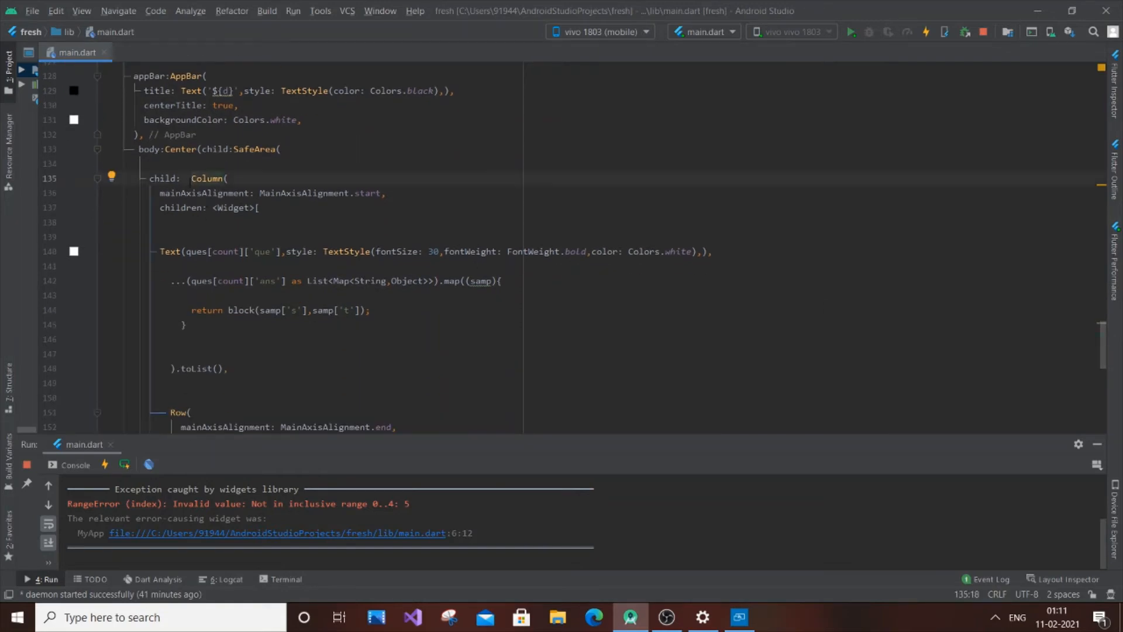
text(count)
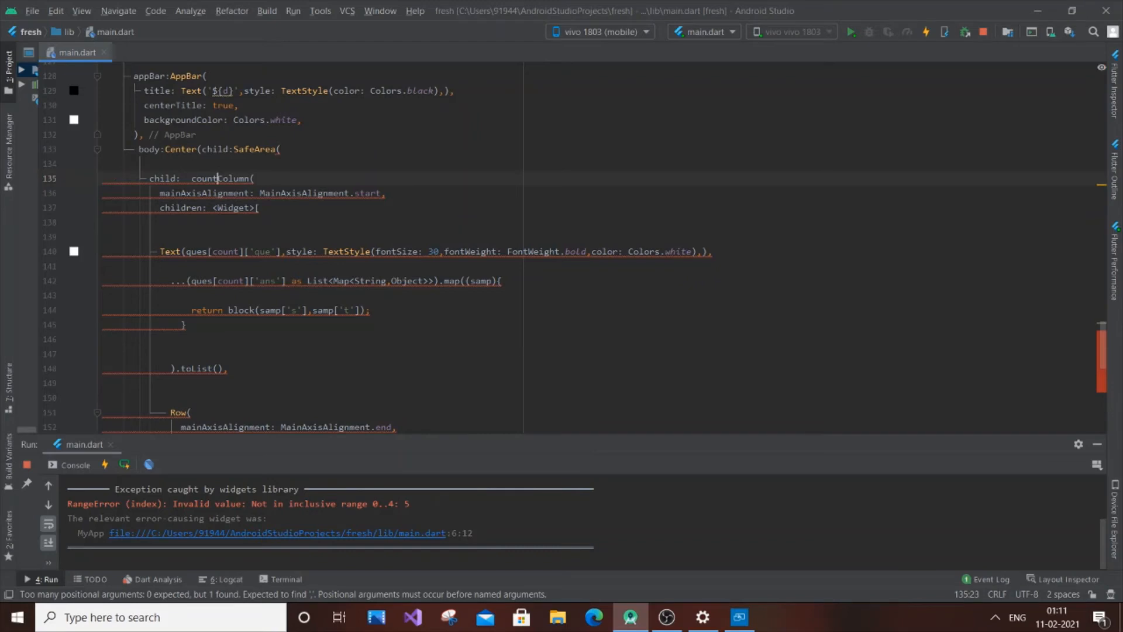
text(<$)
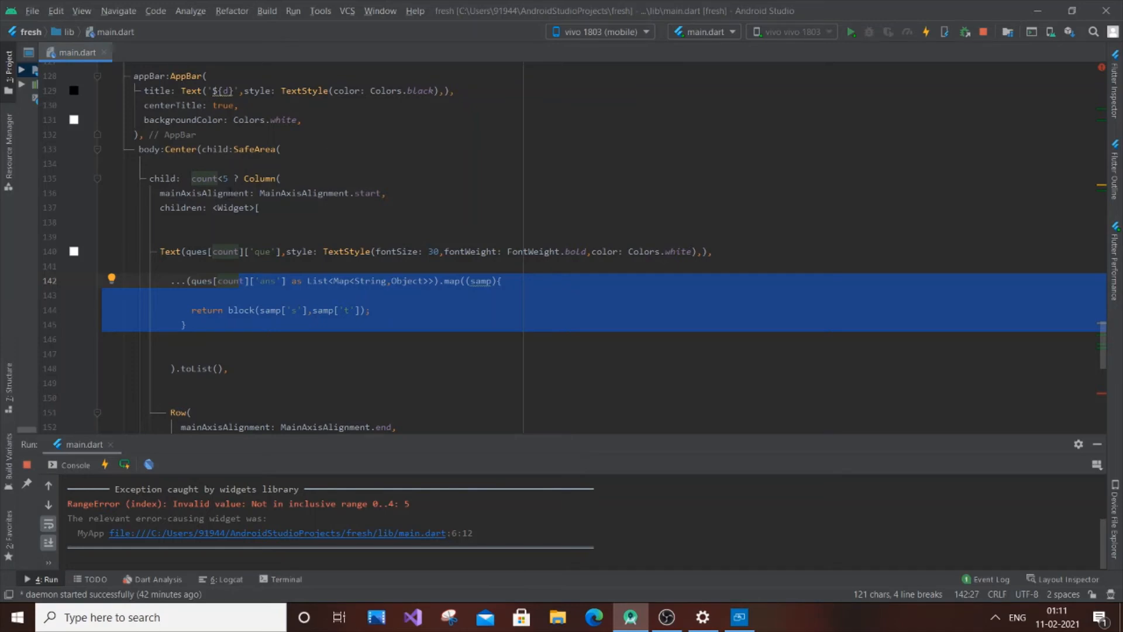
click(207, 179)
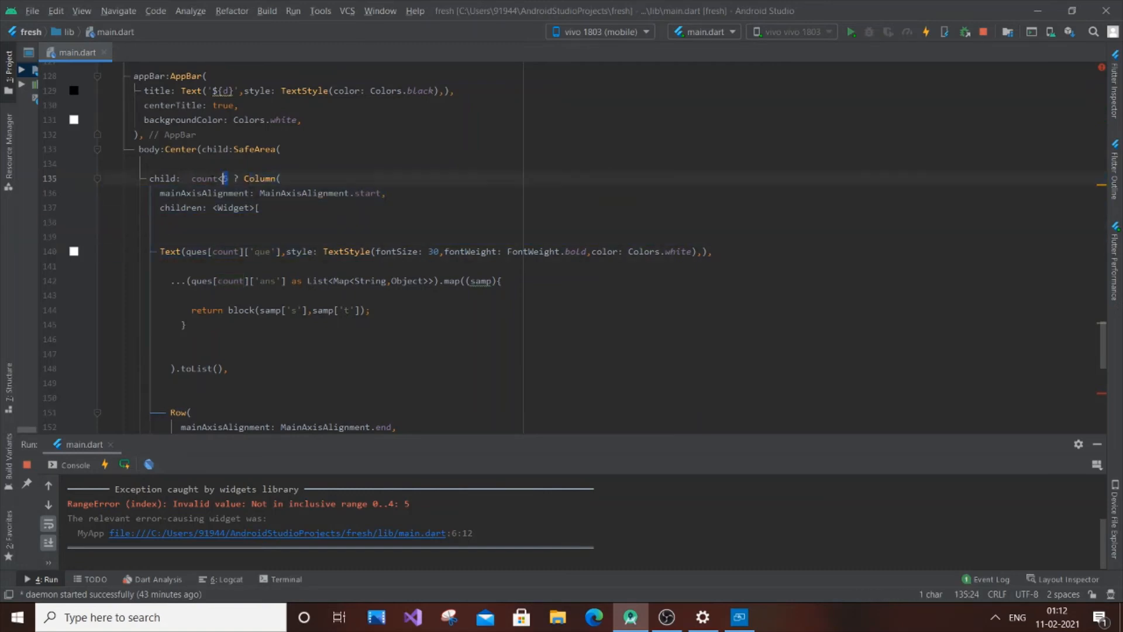
drag(224, 179, 323, 281)
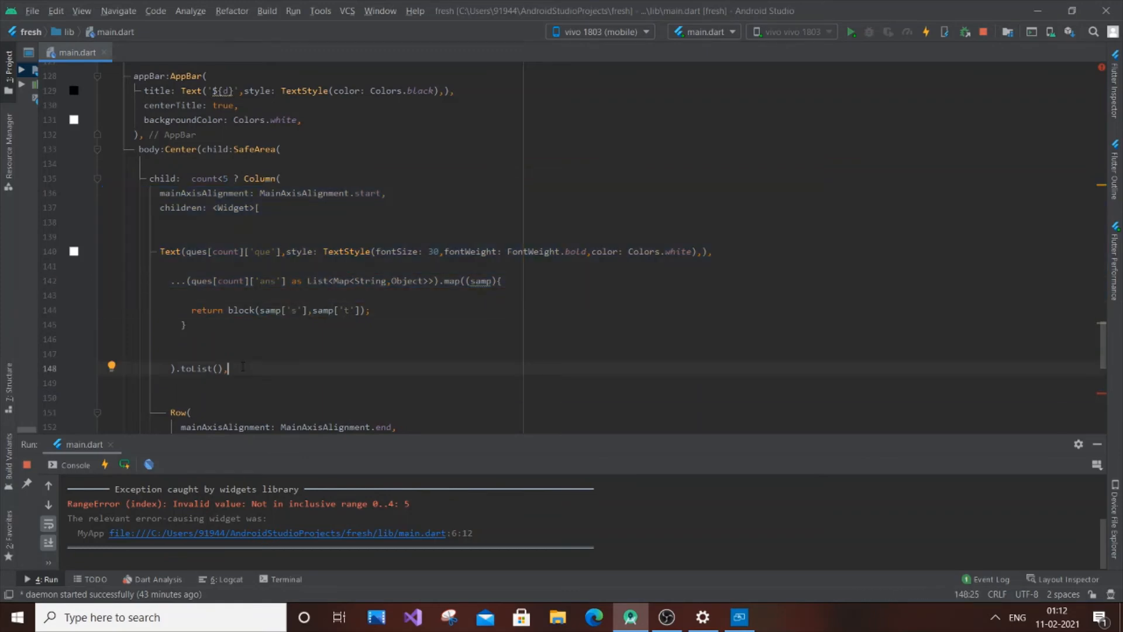
scroll(down, 3)
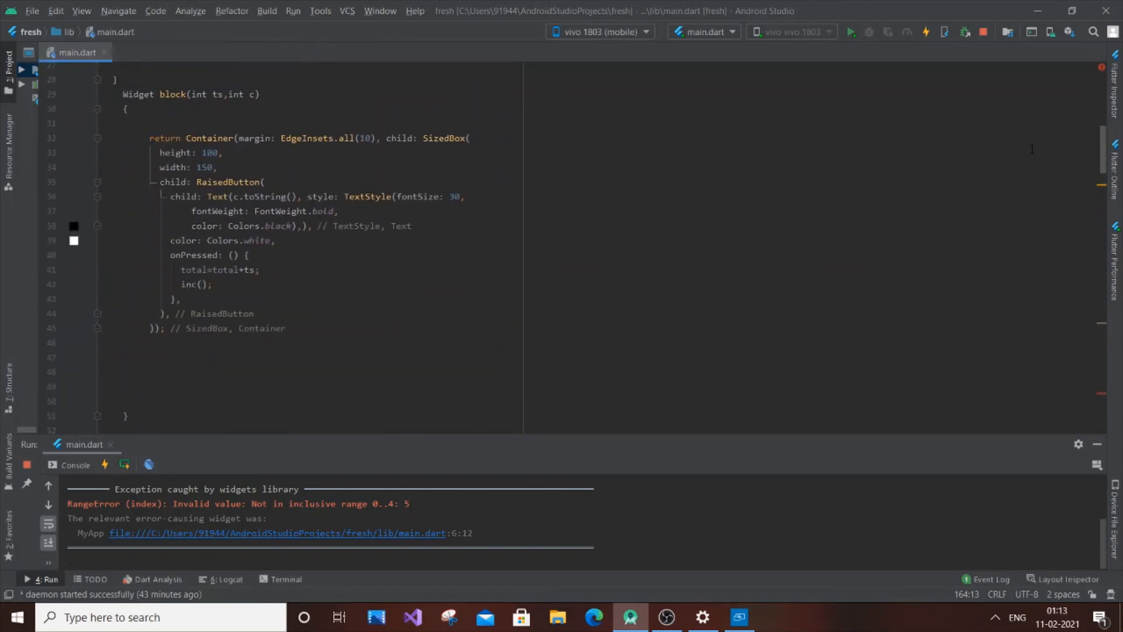
After the Column, add ': RaisedButton(child: Text("u have ran out of questions"))' fallback
scroll(down, 3)
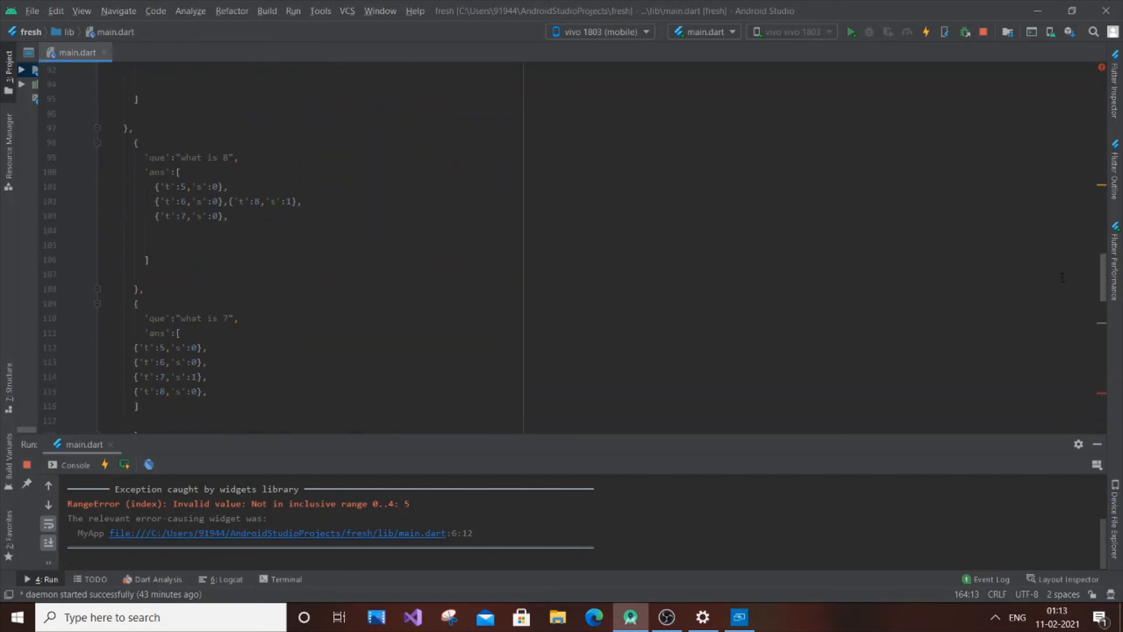
scroll(down, 3)
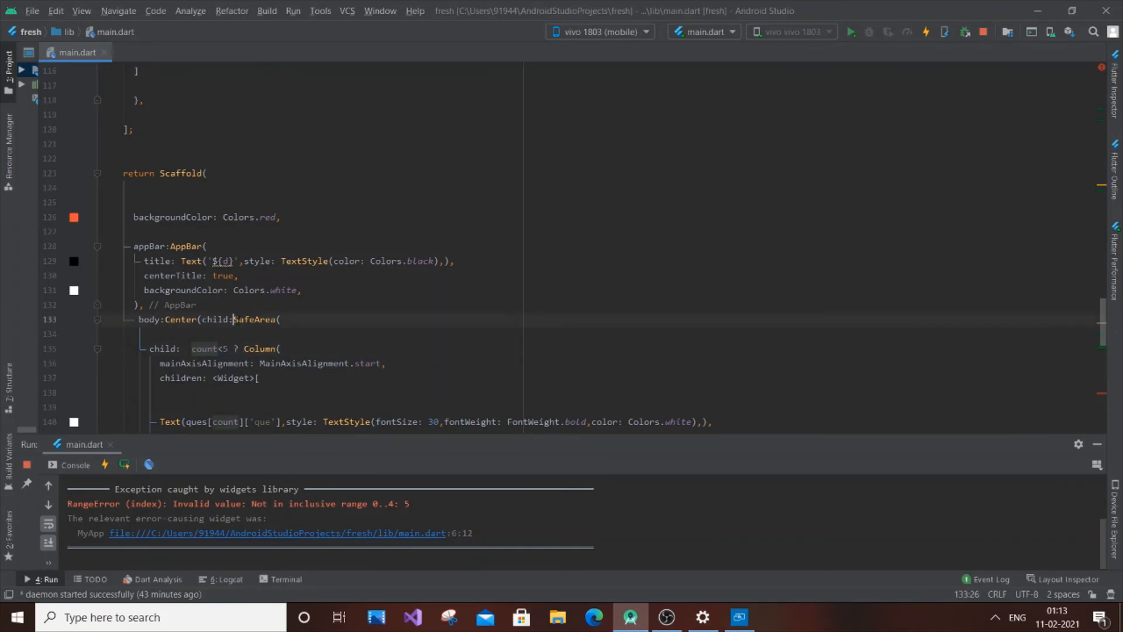
double_click(256, 319)
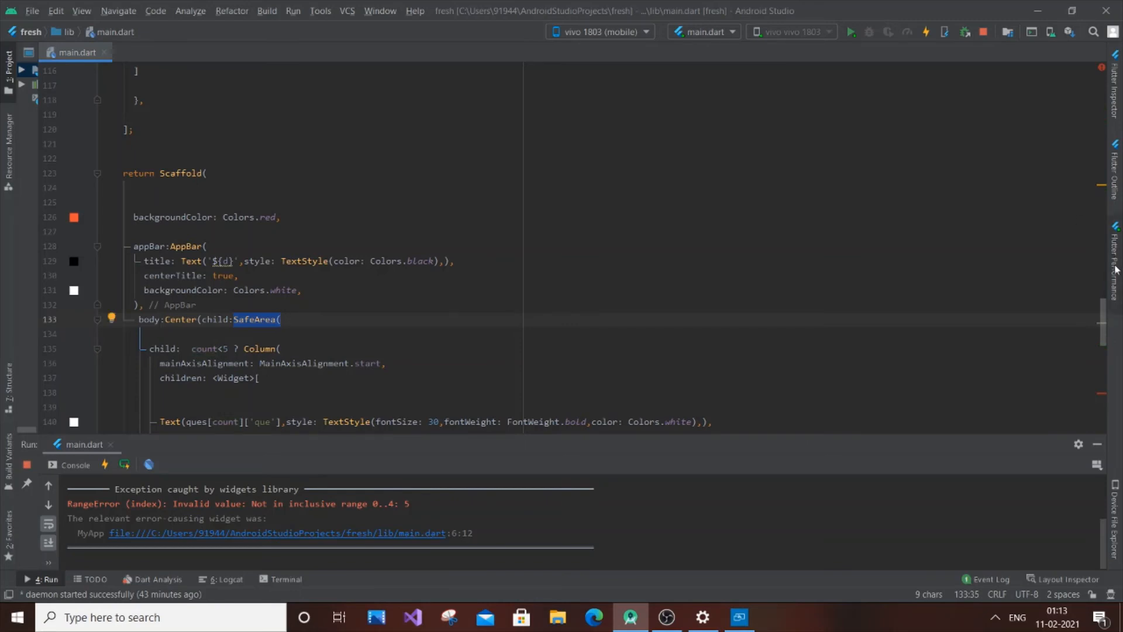
scroll(down, 3)
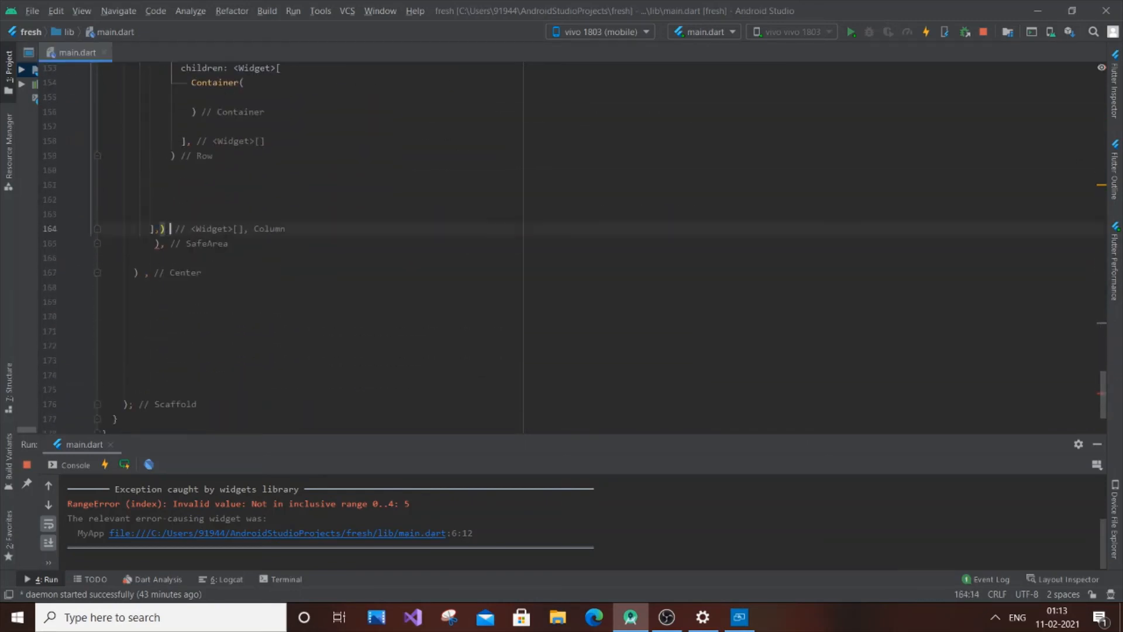
text(:)
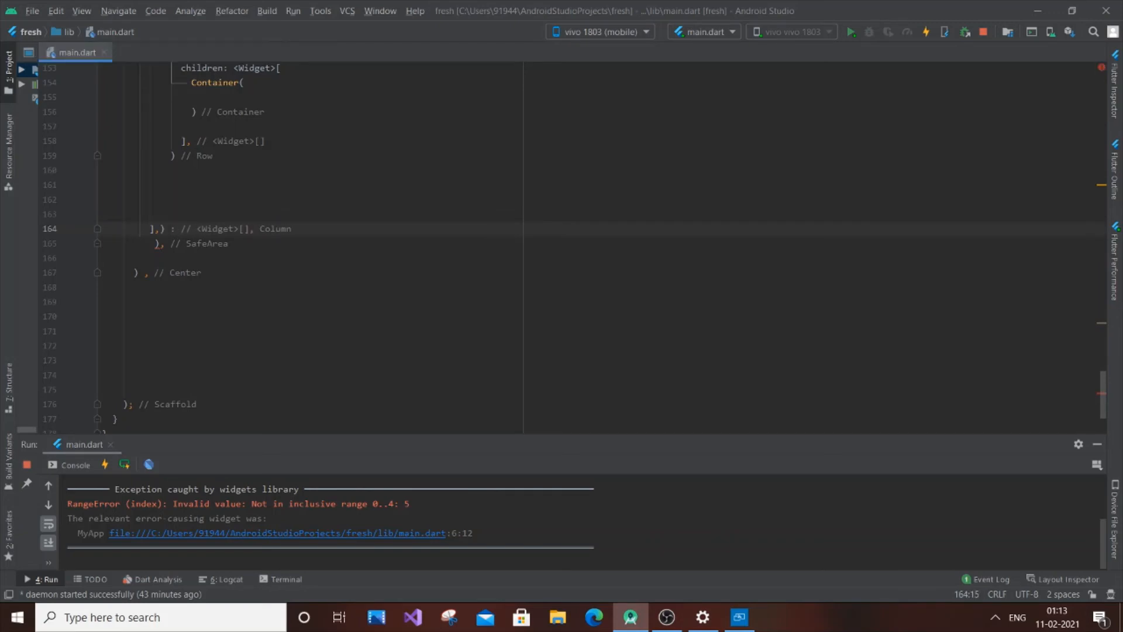
text(RaisedButton()
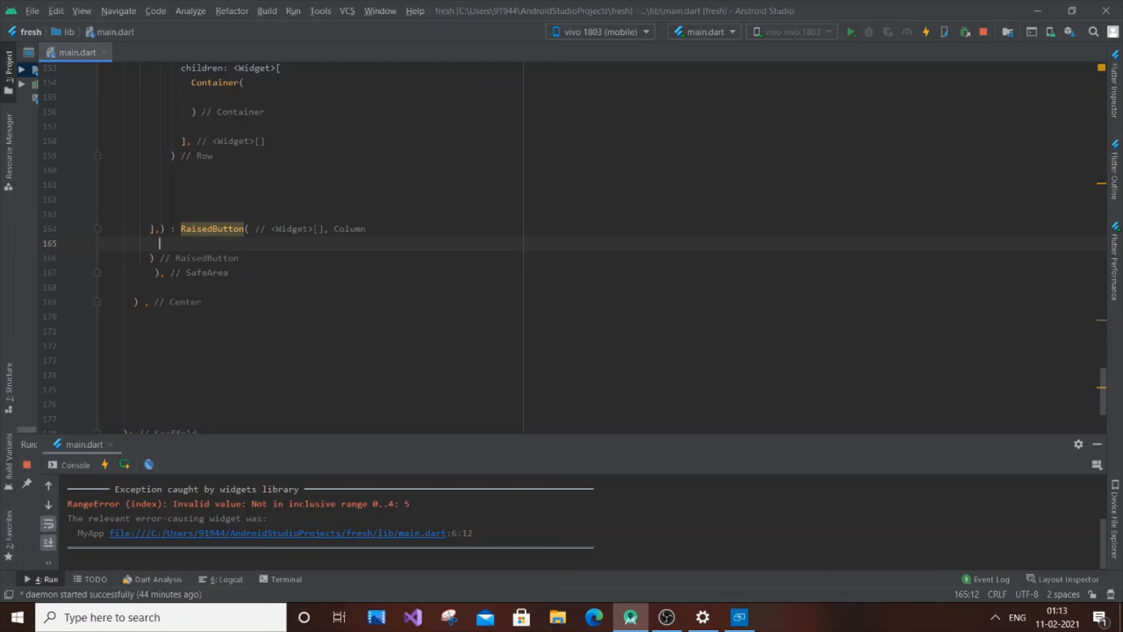
text(child: ,)
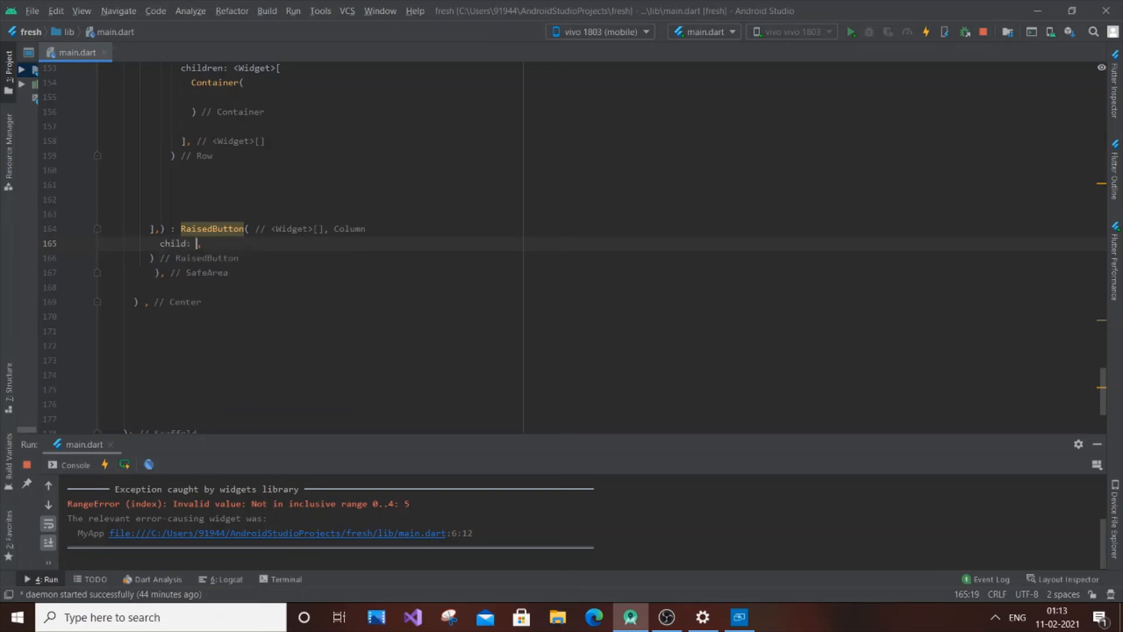
text(Text(")
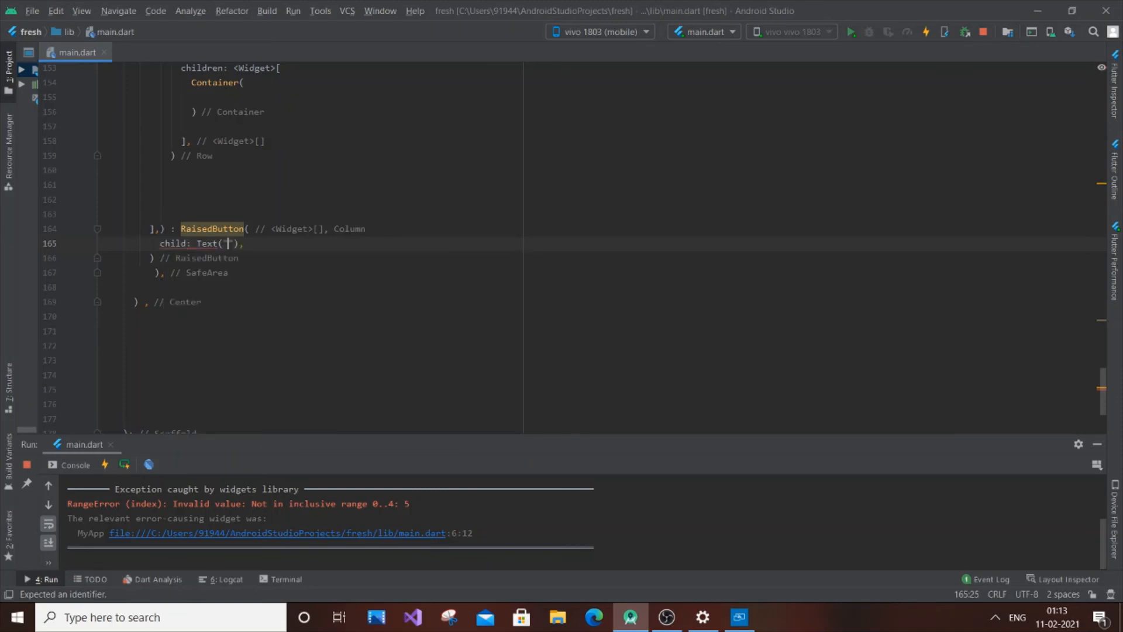
text(u have)
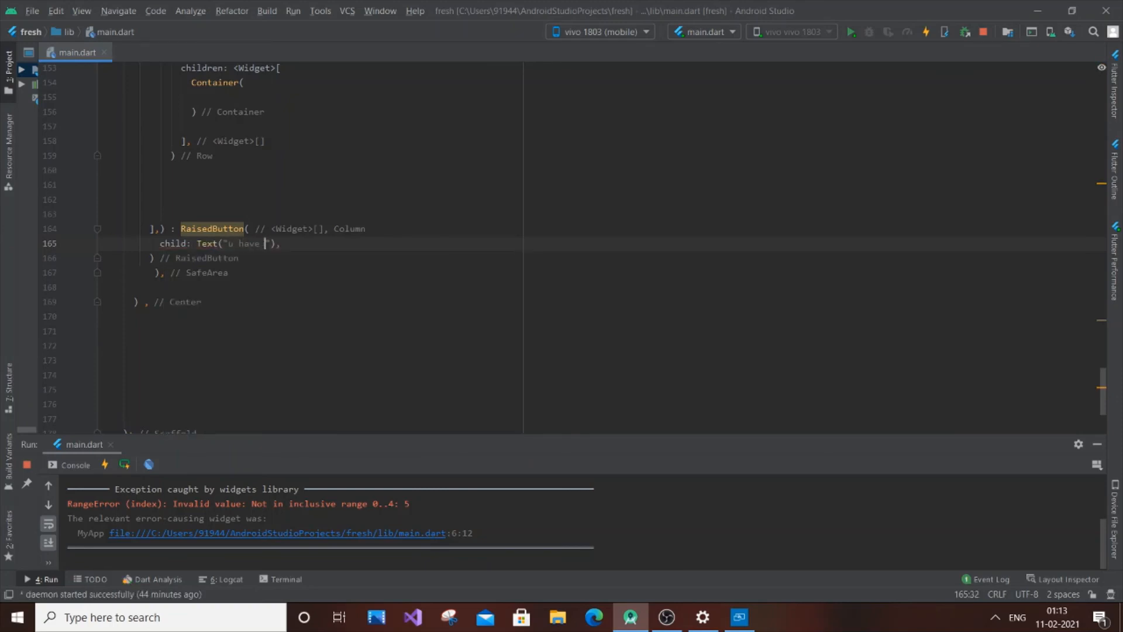
text(ran out)
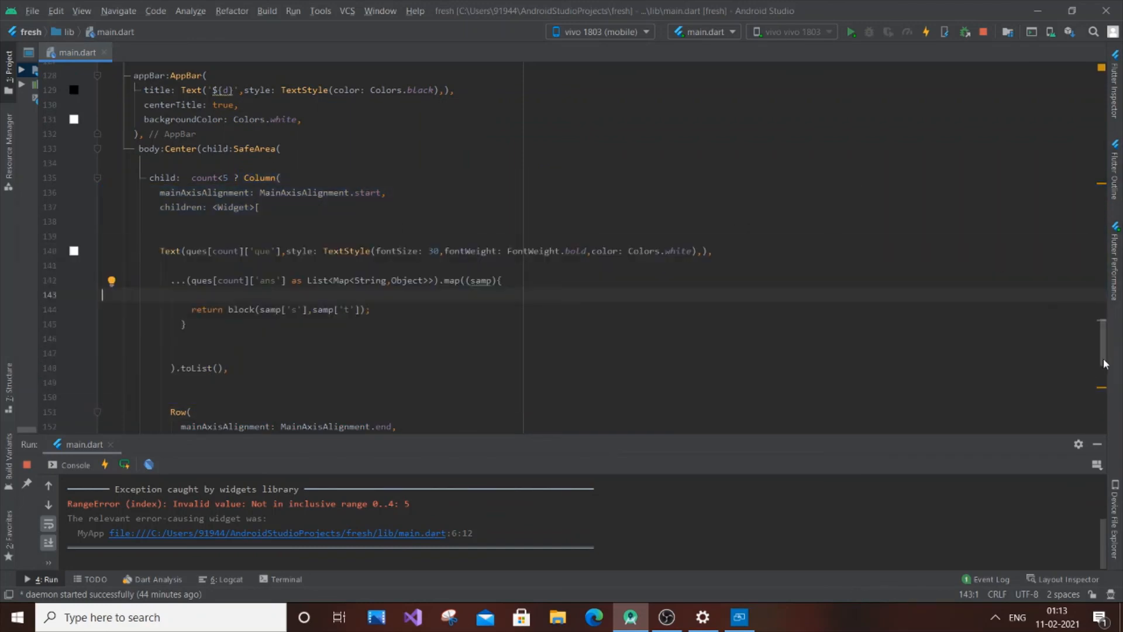
Answer 'what is 8' in maximized Connect, then tap the 'u have ran out of questions' button
scroll(down, 3)
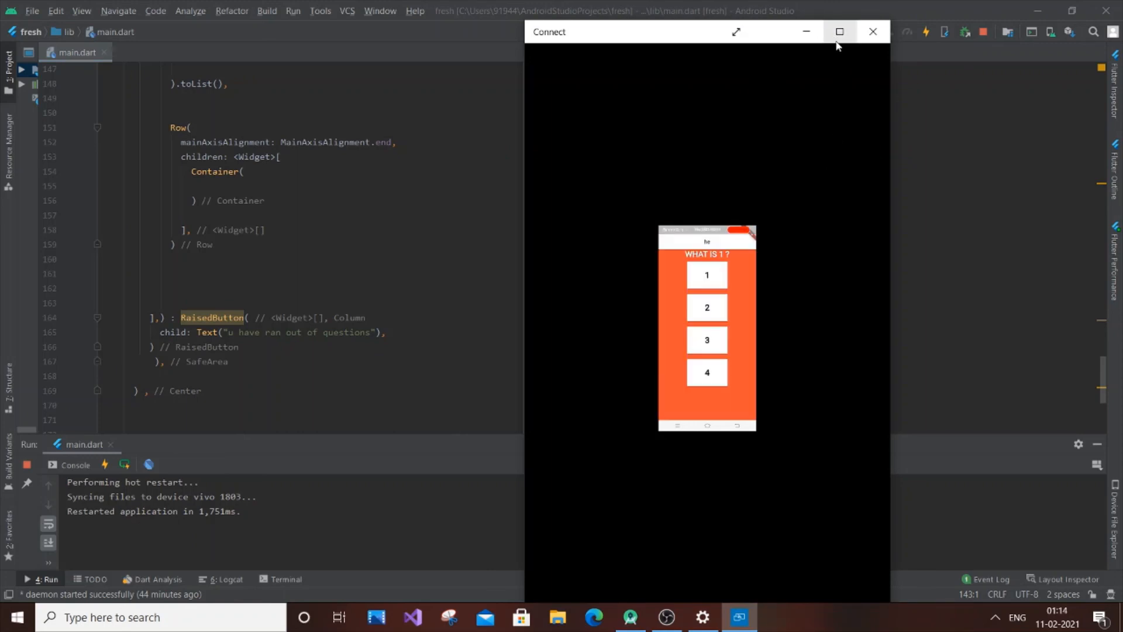
click(839, 32)
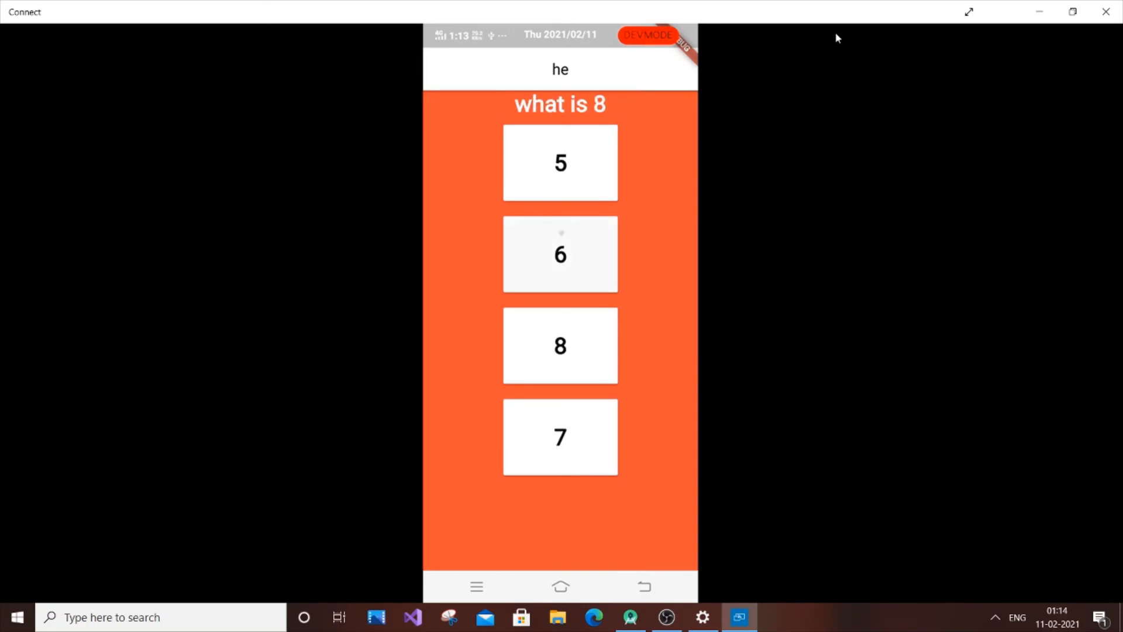
click(559, 345)
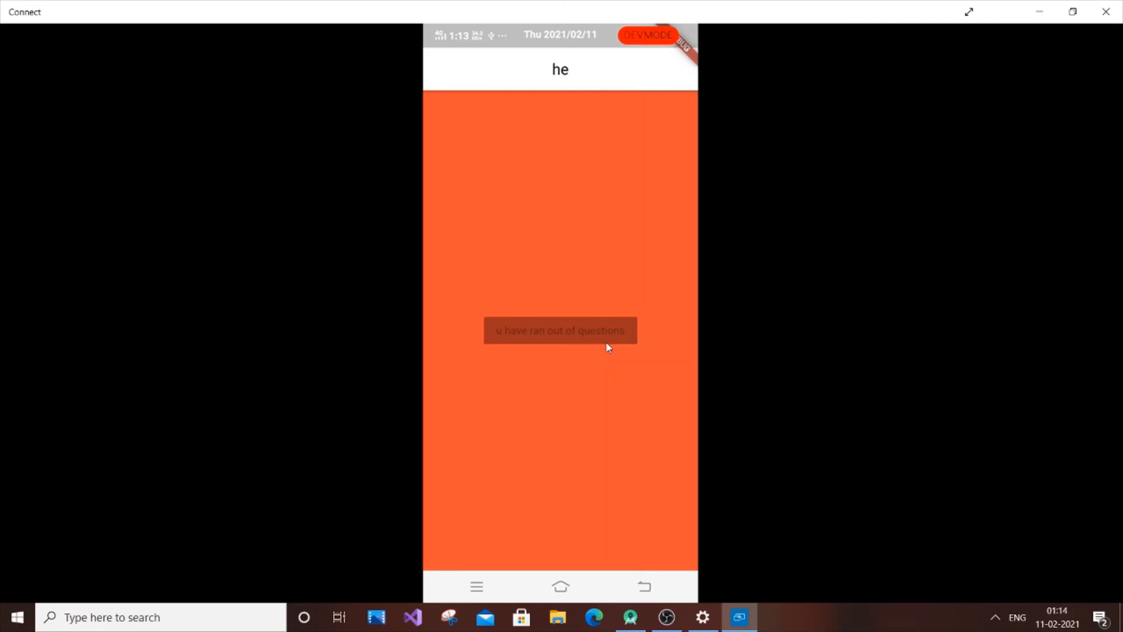
click(628, 616)
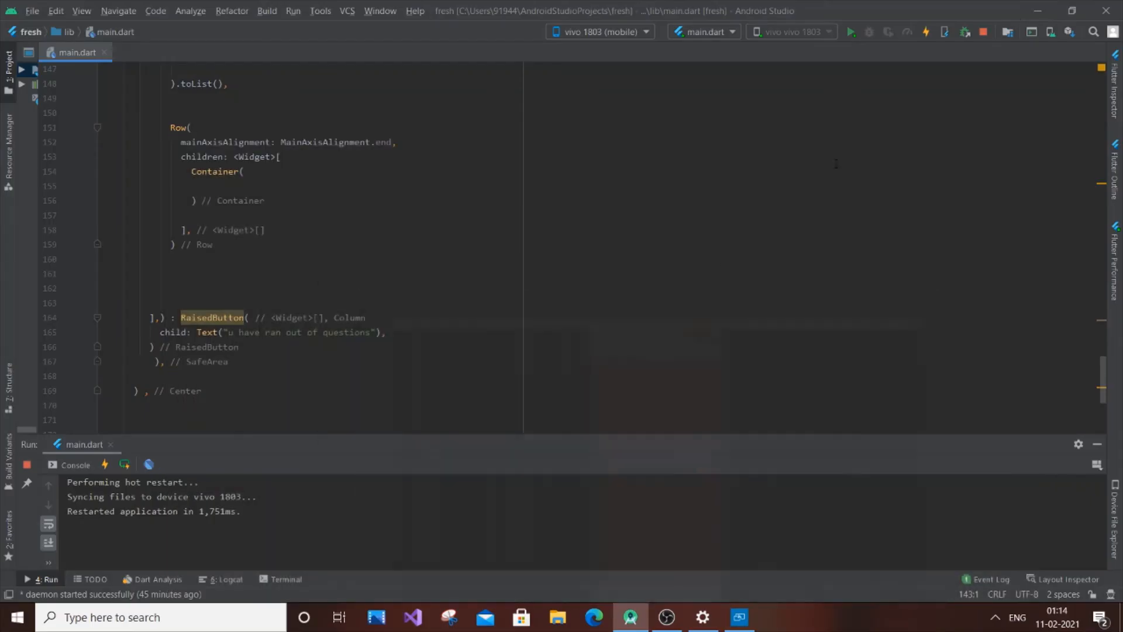